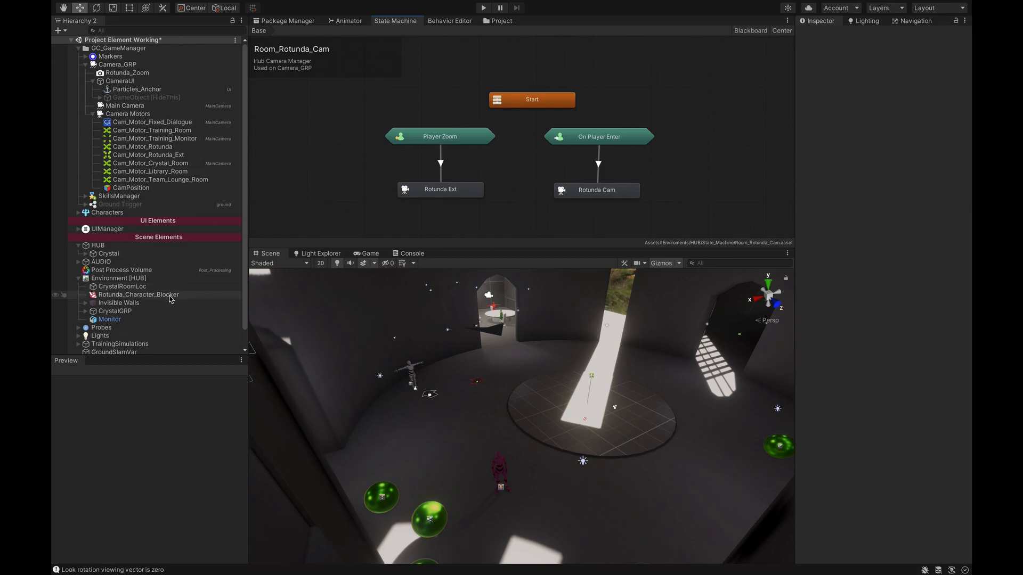
Select Rotunda_Character_Blocker under Environment [HUB] to show its capsule collider in the Inspector
click(137, 295)
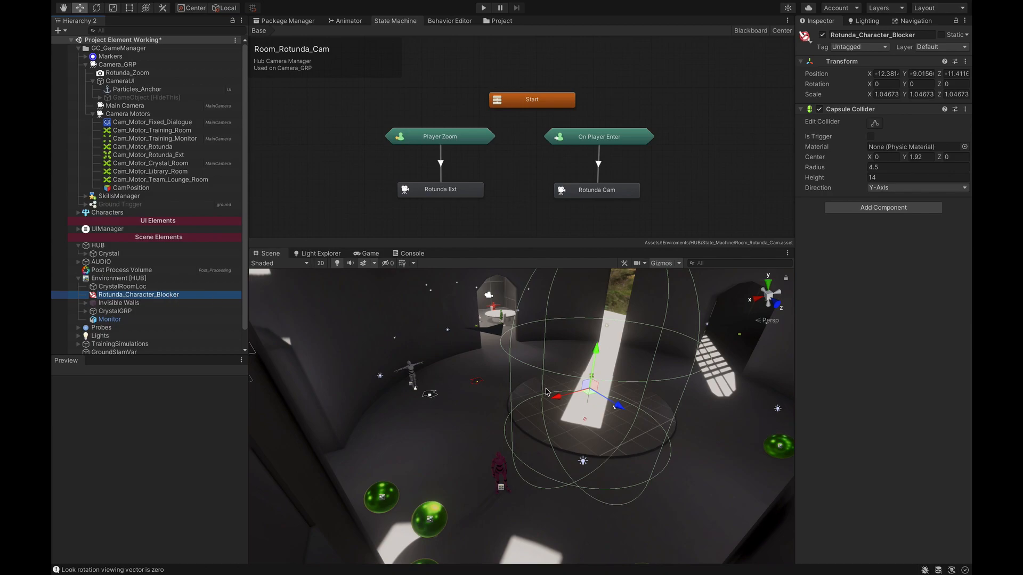
mouse_move(559, 388)
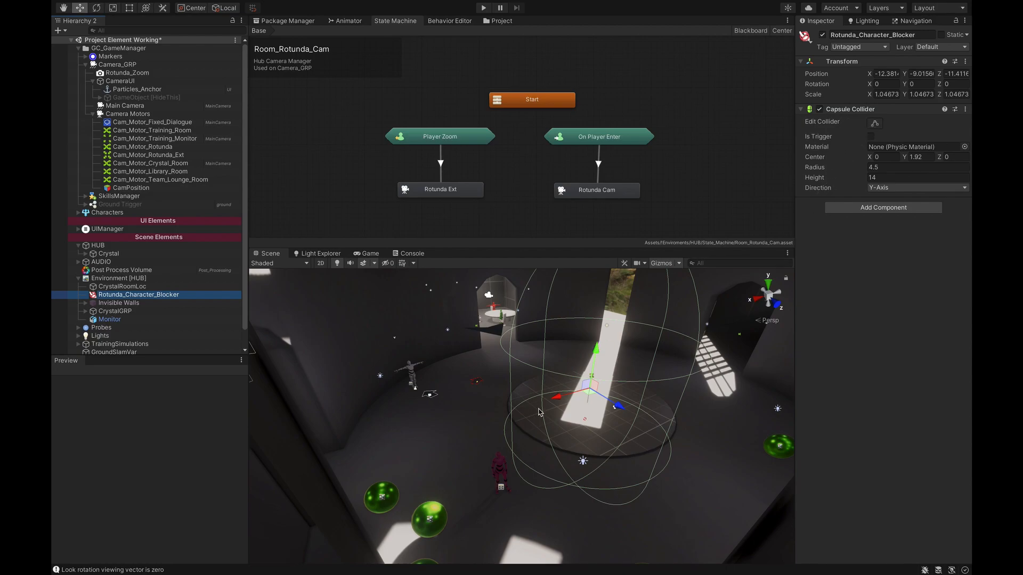
mouse_move(680, 263)
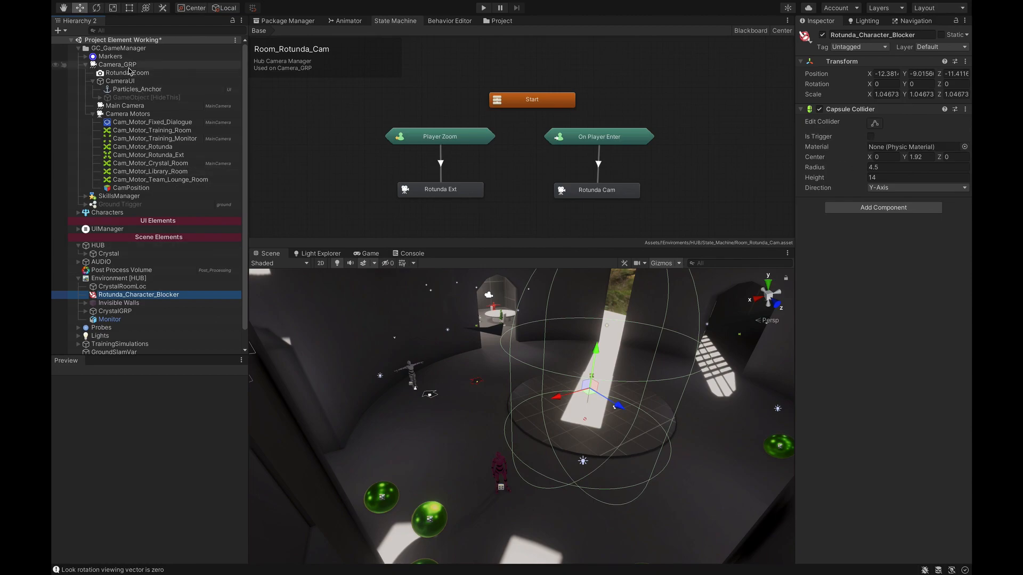
Select Rotunda_Zoom under Camera_GRP and review its State Machine Controller parameters and trigger capsule collider
click(126, 73)
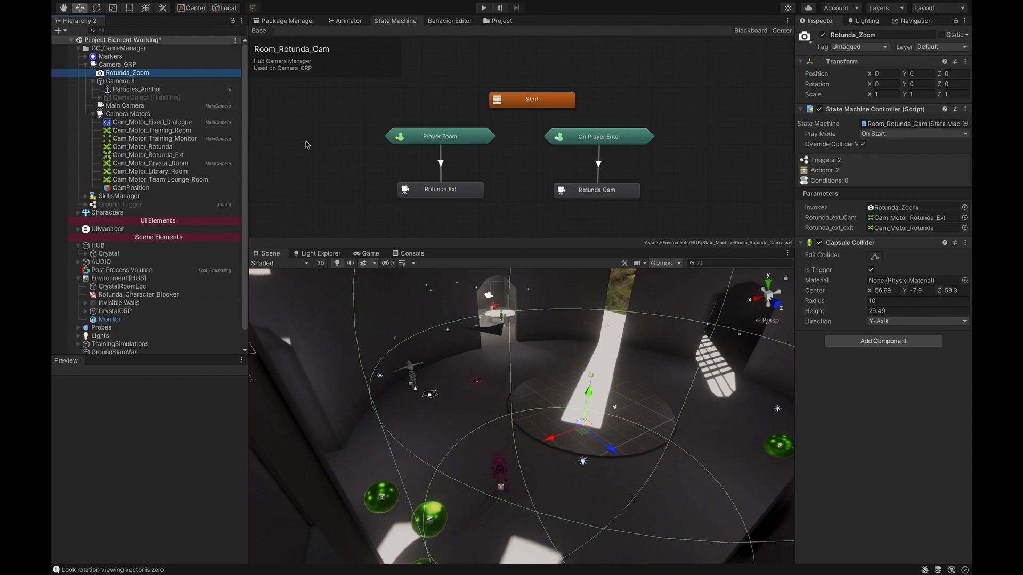
mouse_move(430, 377)
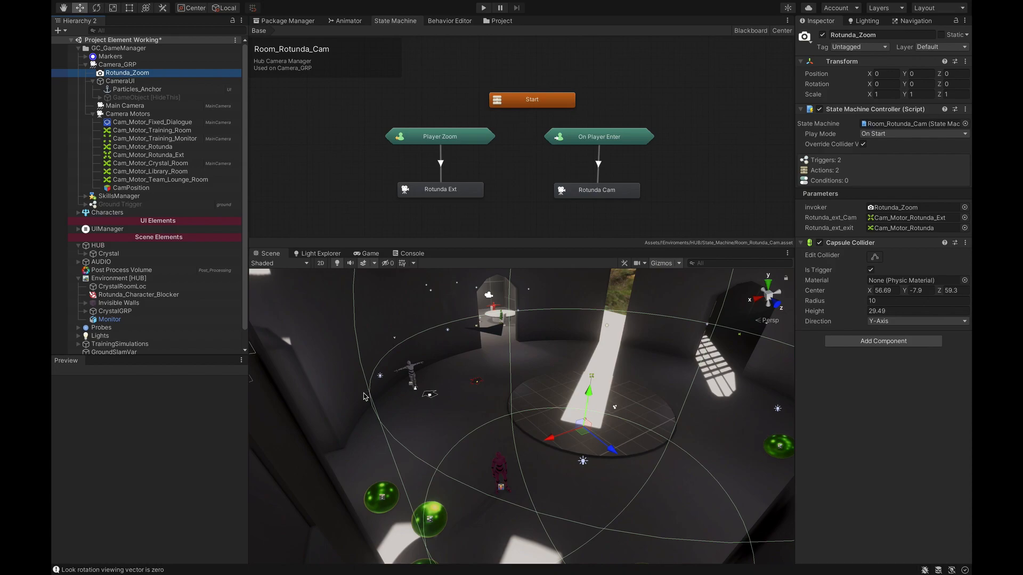
mouse_move(378, 388)
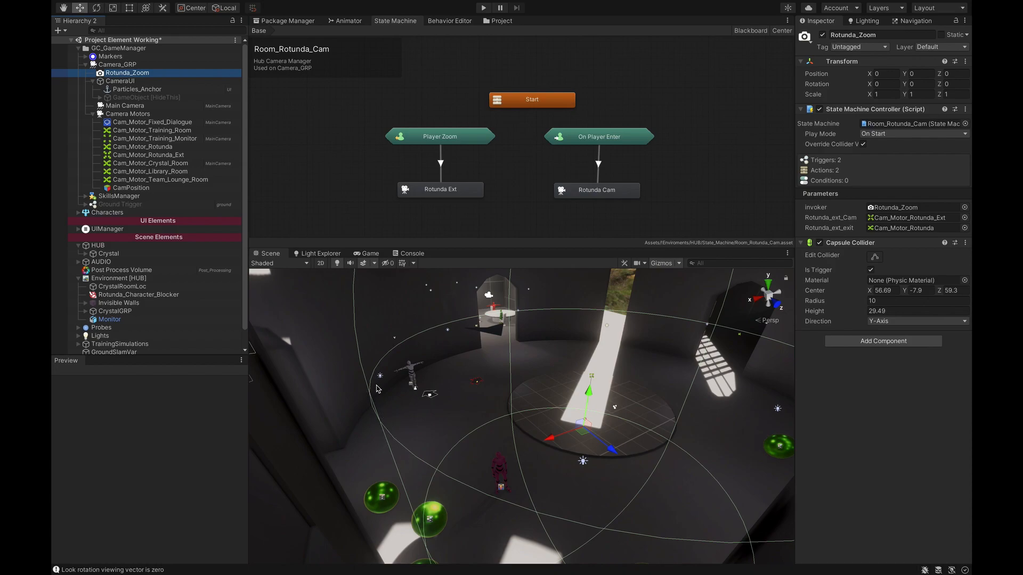
mouse_move(750, 291)
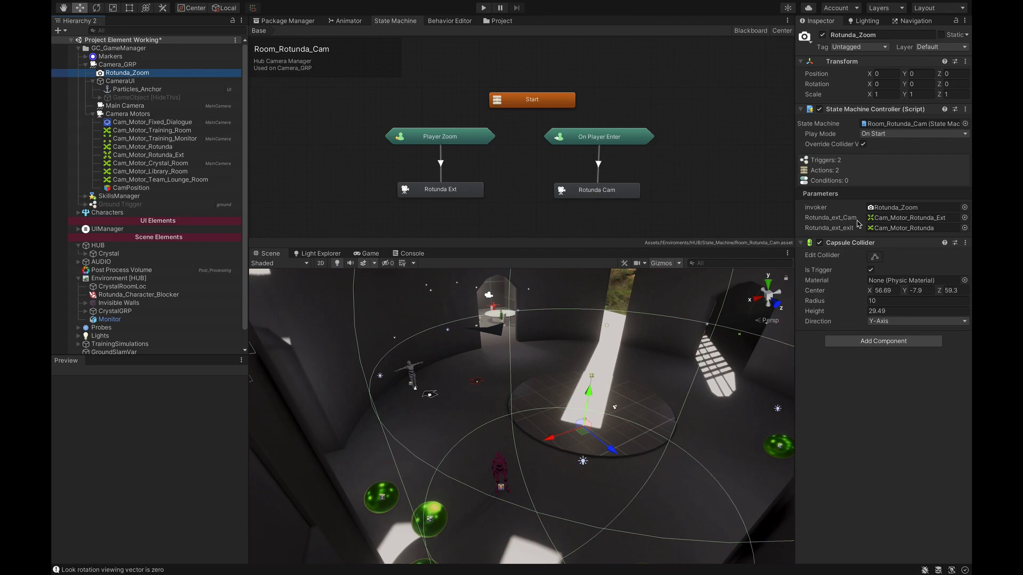
mouse_move(860, 228)
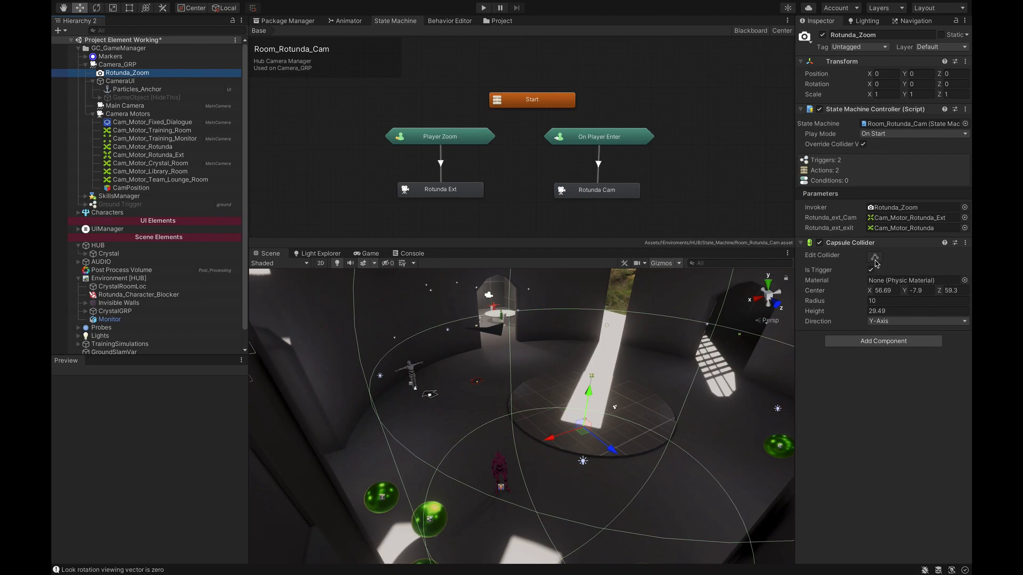
click(874, 256)
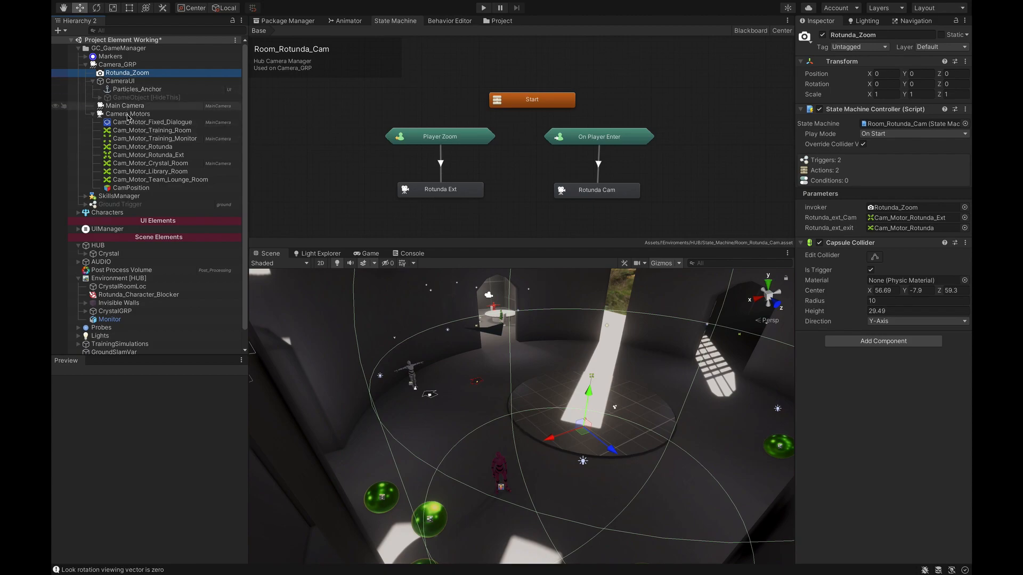
Select Cam_Motor_Rotunda to show its fixed perspective camera motor with FOV 50 looking at the player
click(142, 146)
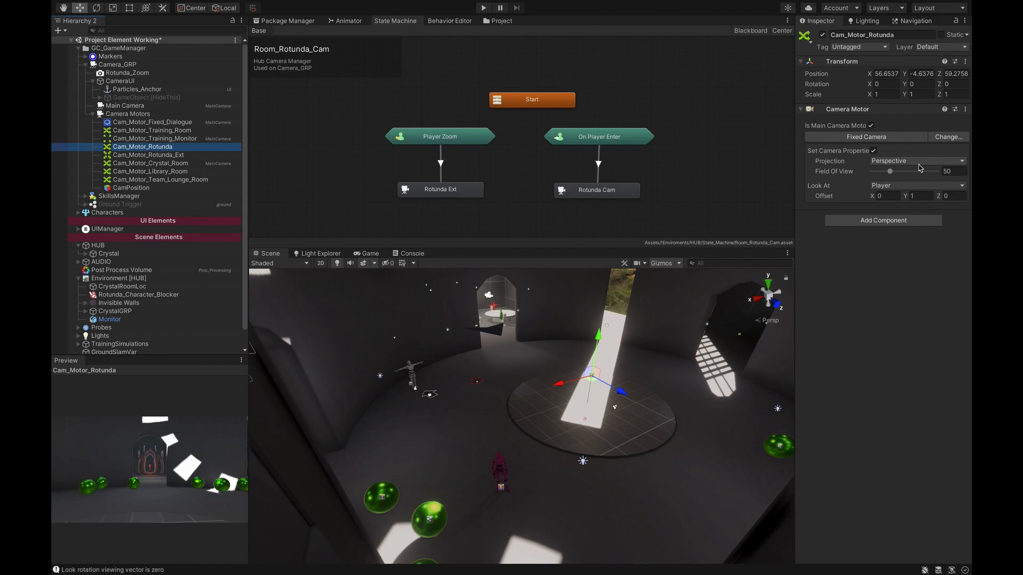
mouse_move(926, 191)
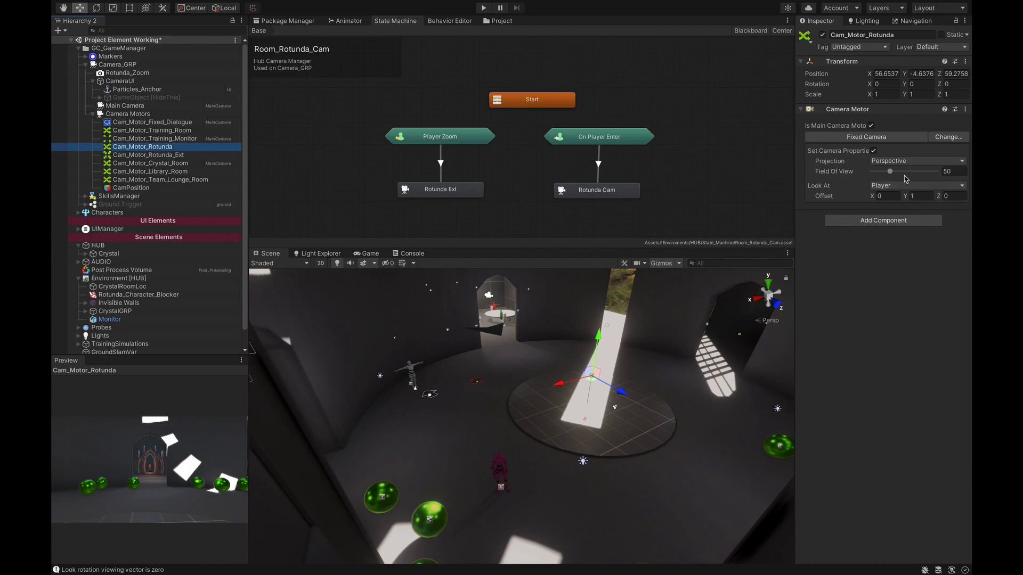
Select Cam_Motor_Rotunda_Ext to show its fixed perspective camera motor with FOV 25
click(147, 154)
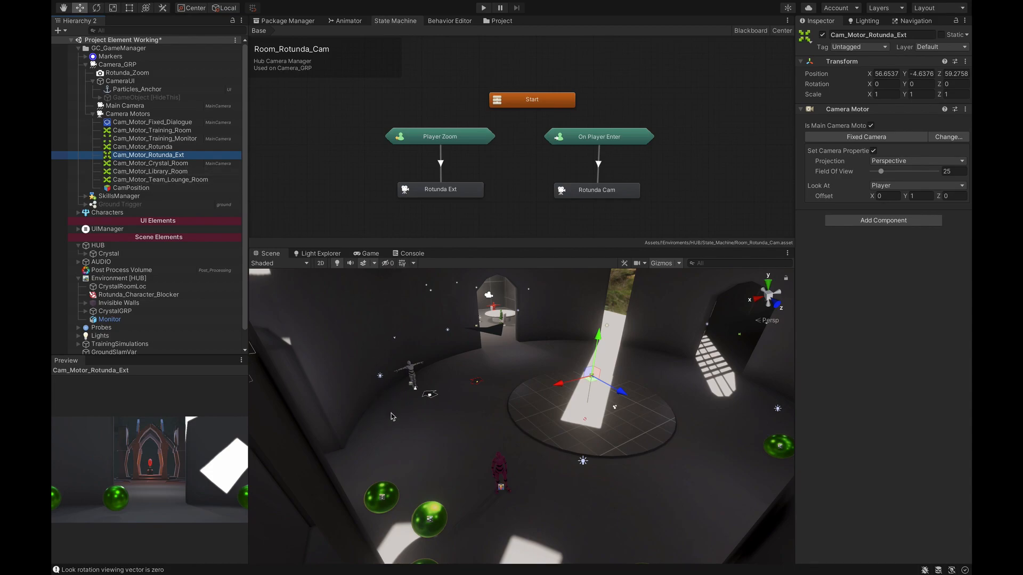
mouse_move(710, 193)
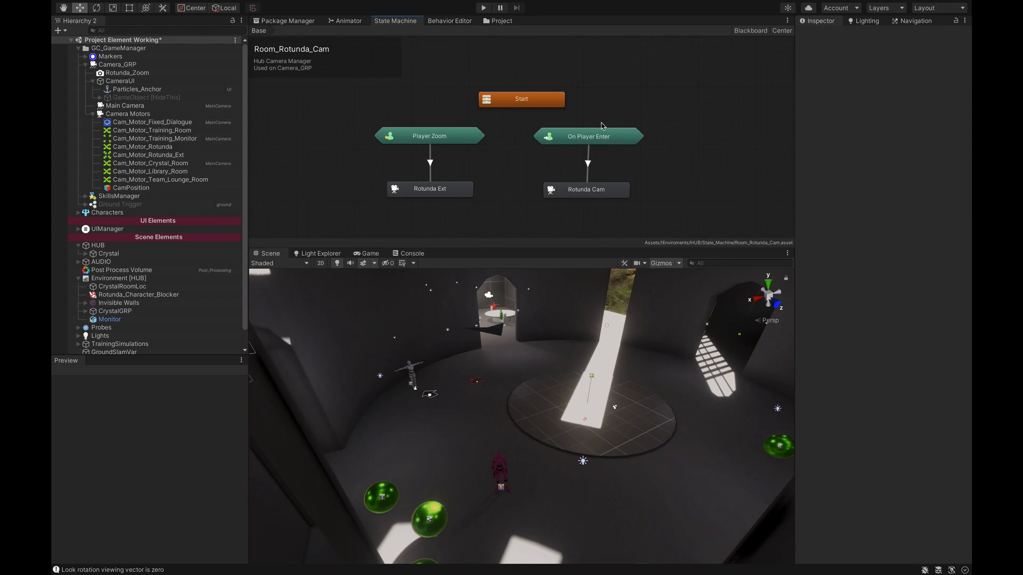
mouse_move(588, 149)
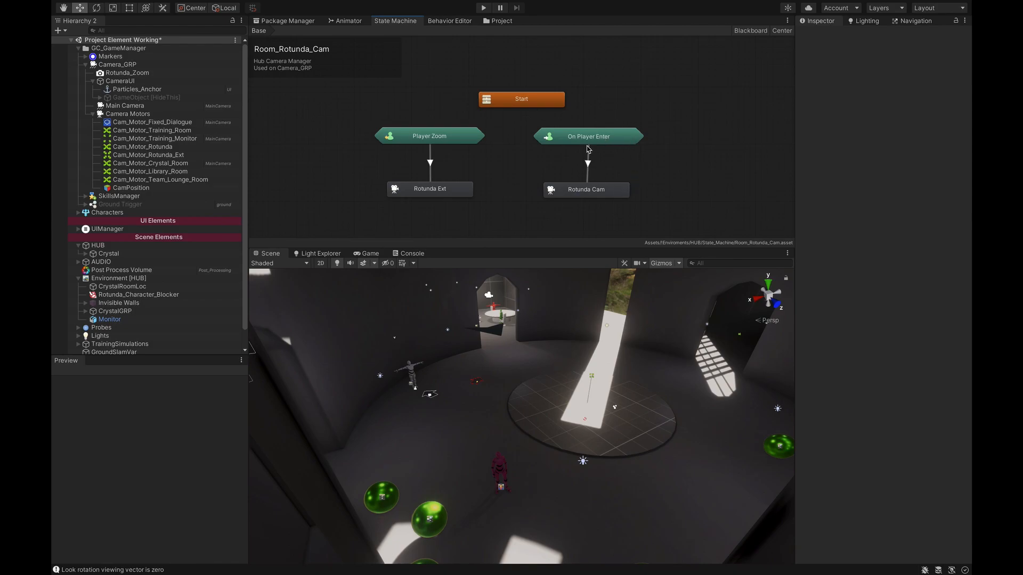
mouse_move(624, 146)
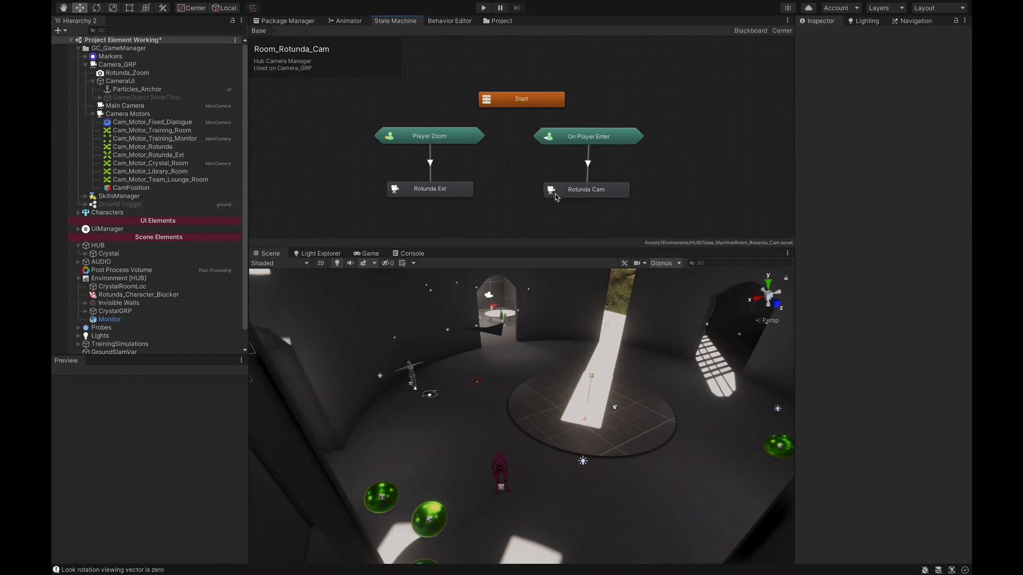
mouse_move(438, 137)
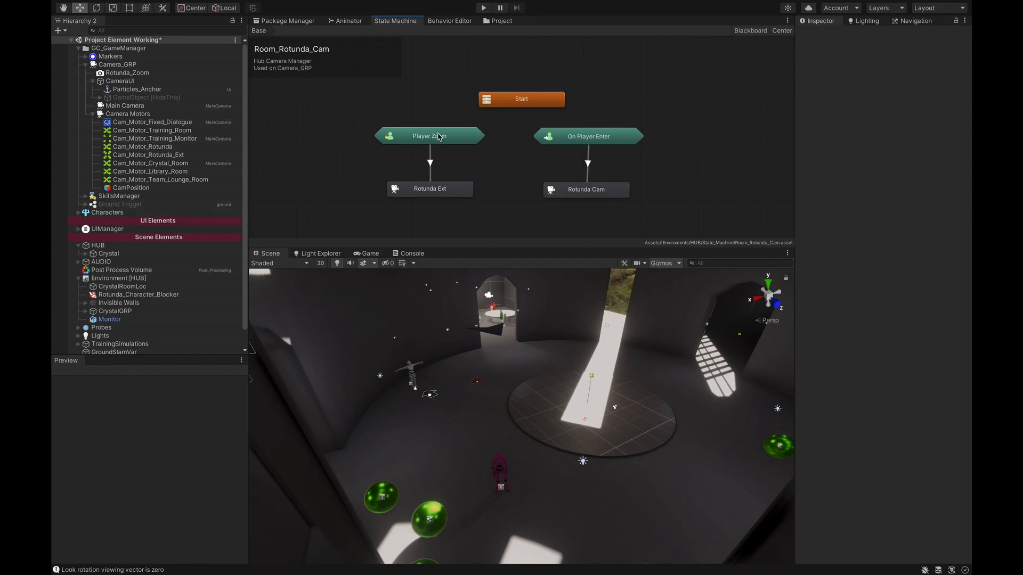
mouse_move(588, 140)
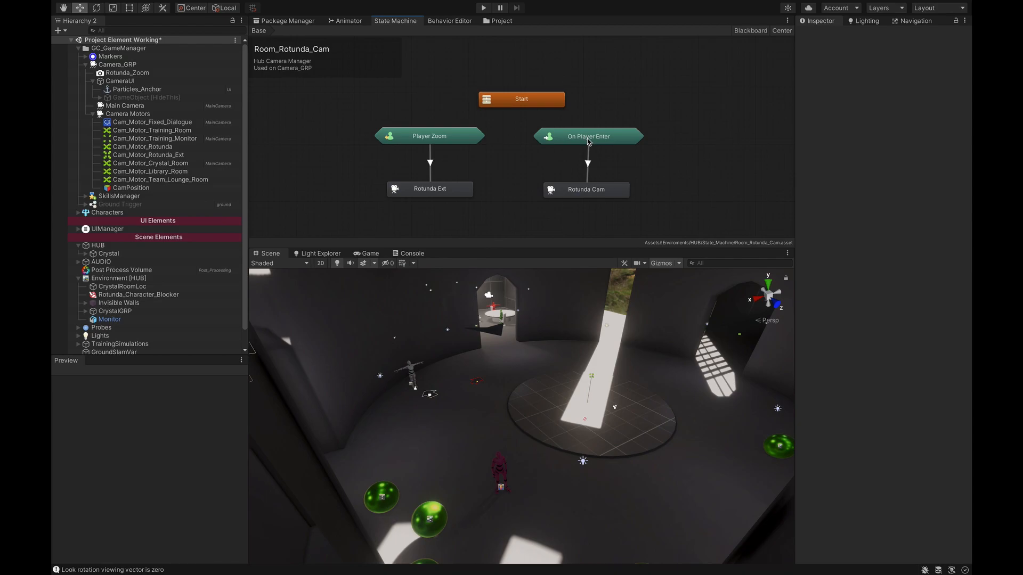
right_click(587, 141)
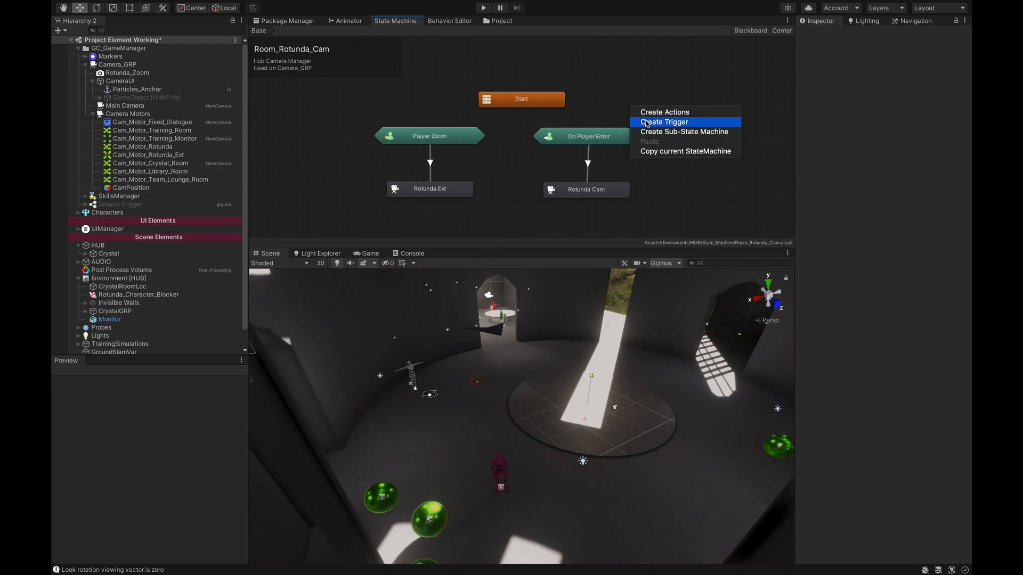
mouse_move(676, 123)
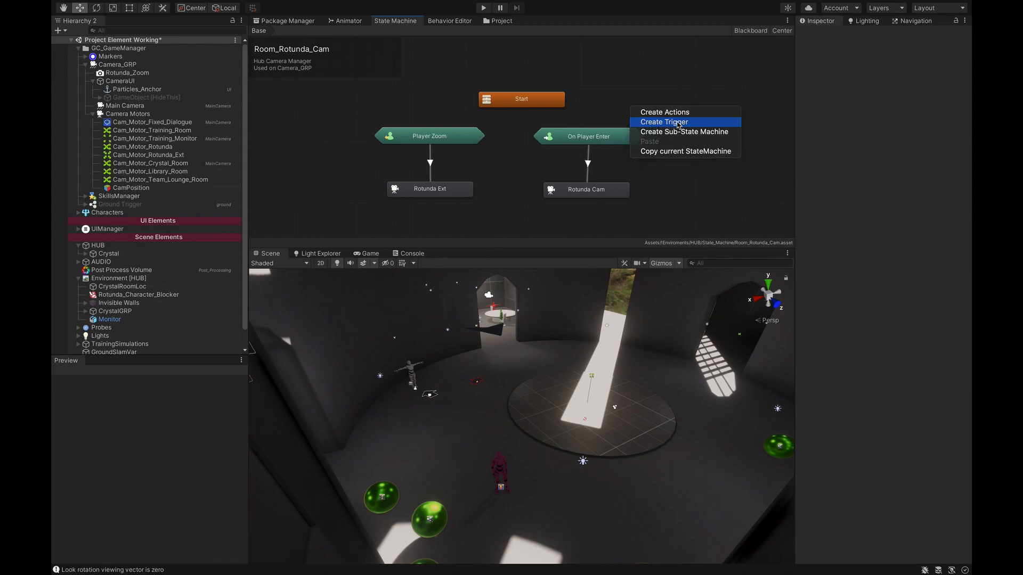
click(663, 121)
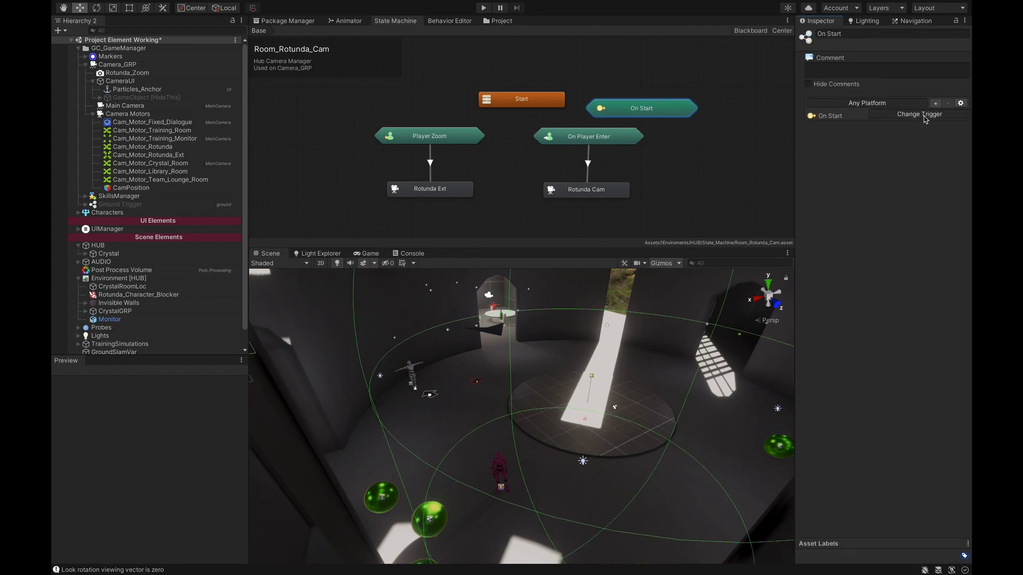
text(left)
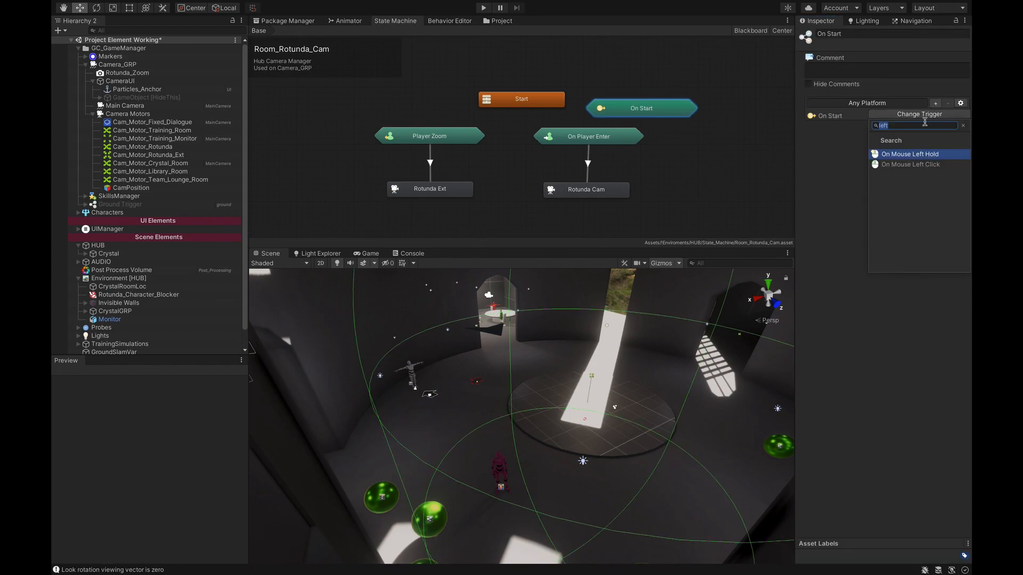
right_click(640, 107)
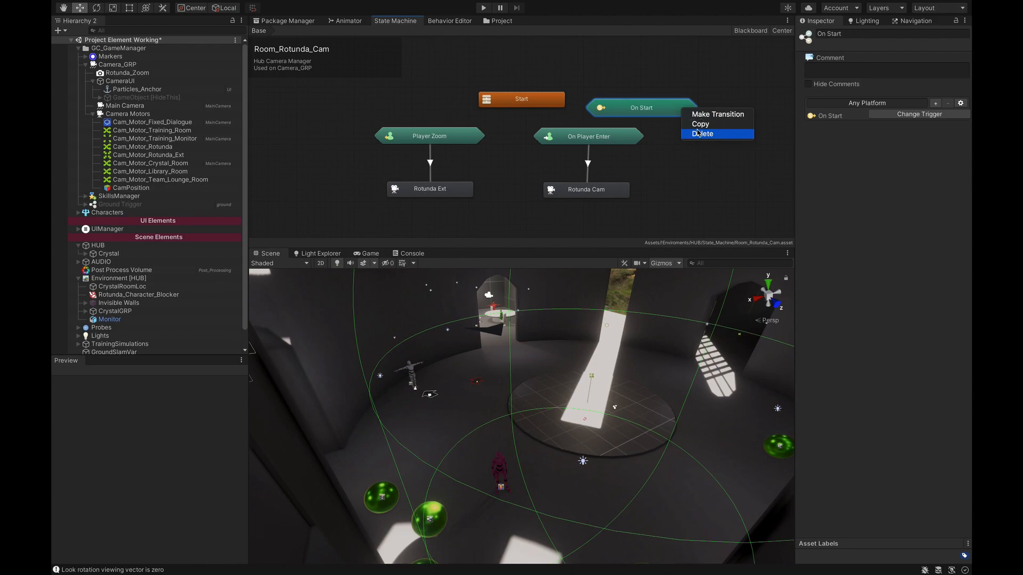
right_click(588, 135)
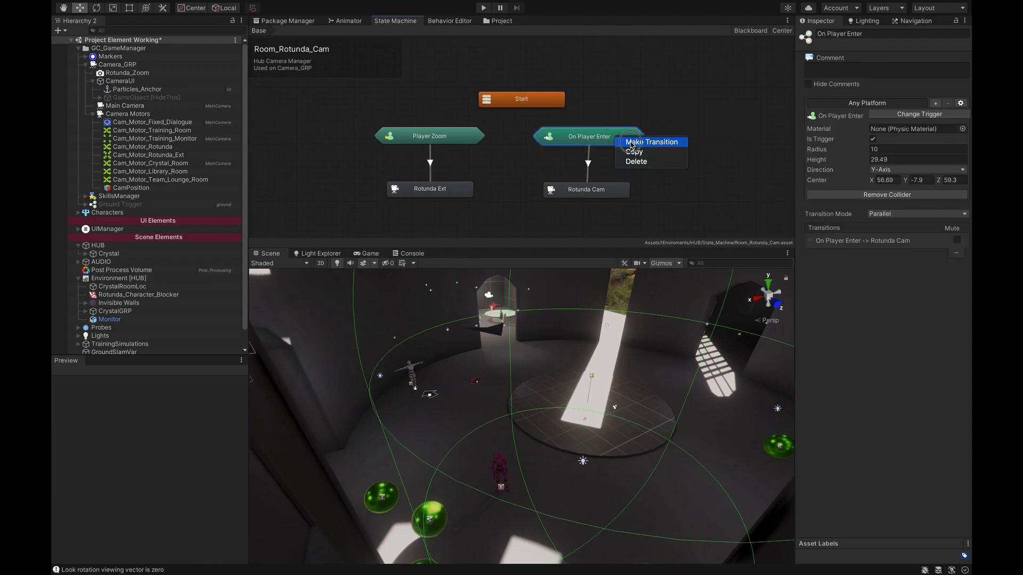
click(653, 142)
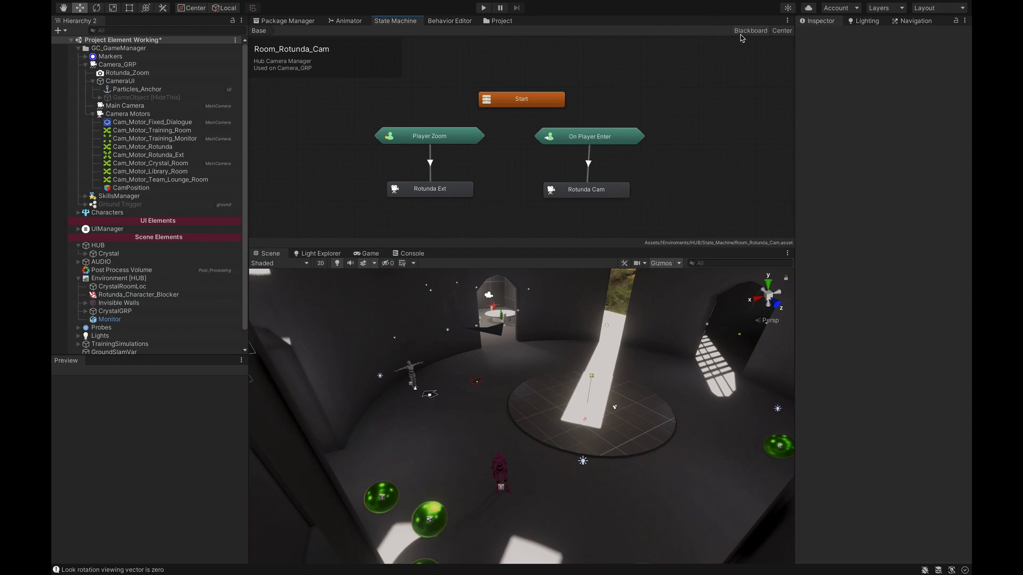
Show the Room_Rotunda_Cam blackboard listing Rotunda_ext_Cam and Rotunda_ext_exit, then hide it again
click(749, 30)
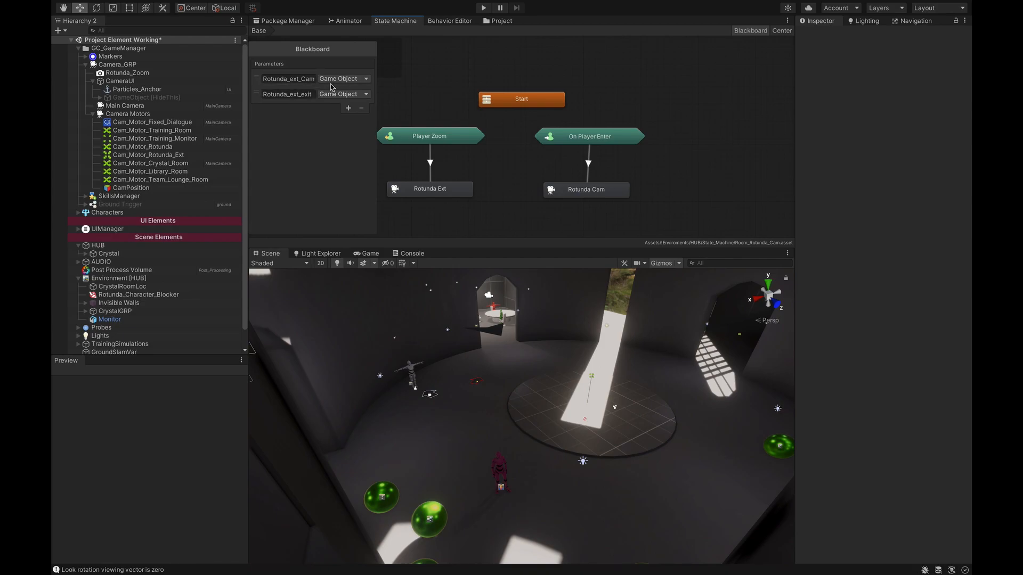
mouse_move(308, 88)
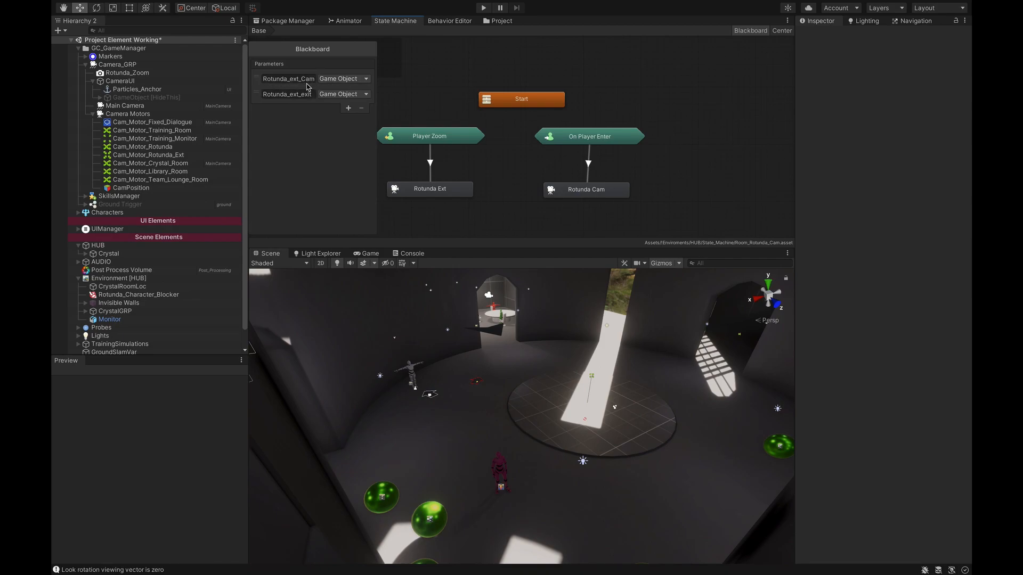
click(285, 94)
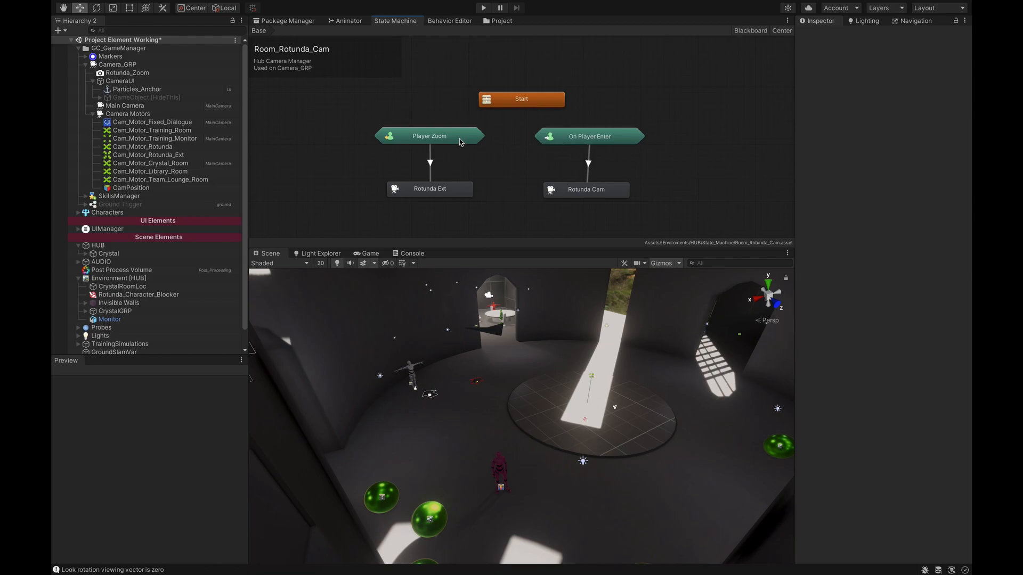
mouse_move(498, 409)
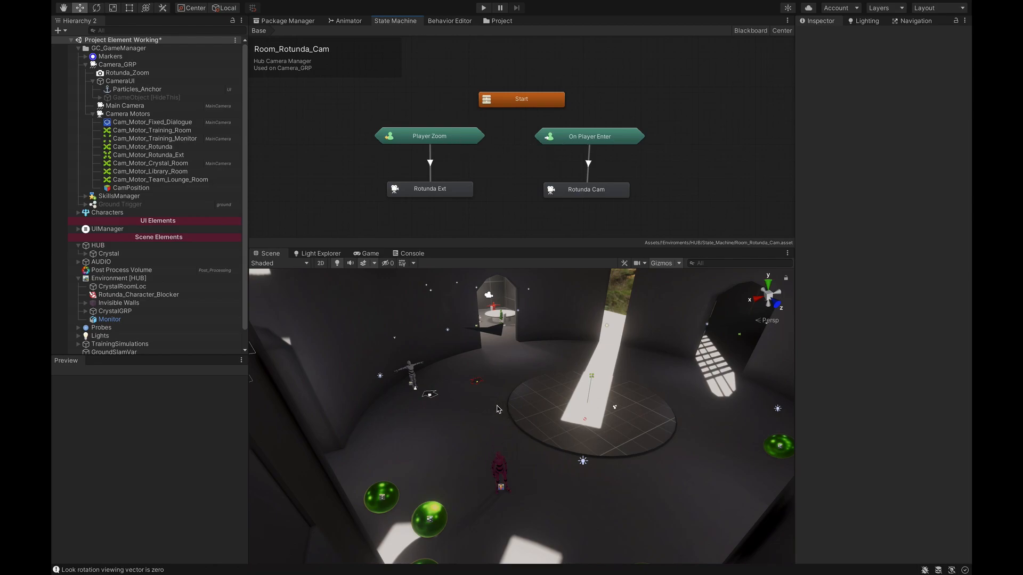
mouse_move(398, 385)
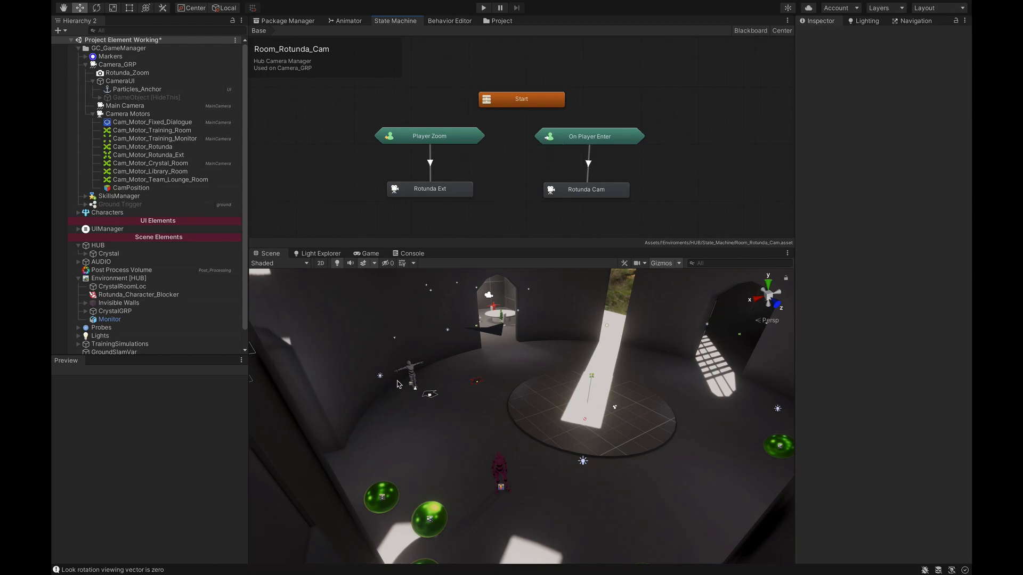
mouse_move(384, 393)
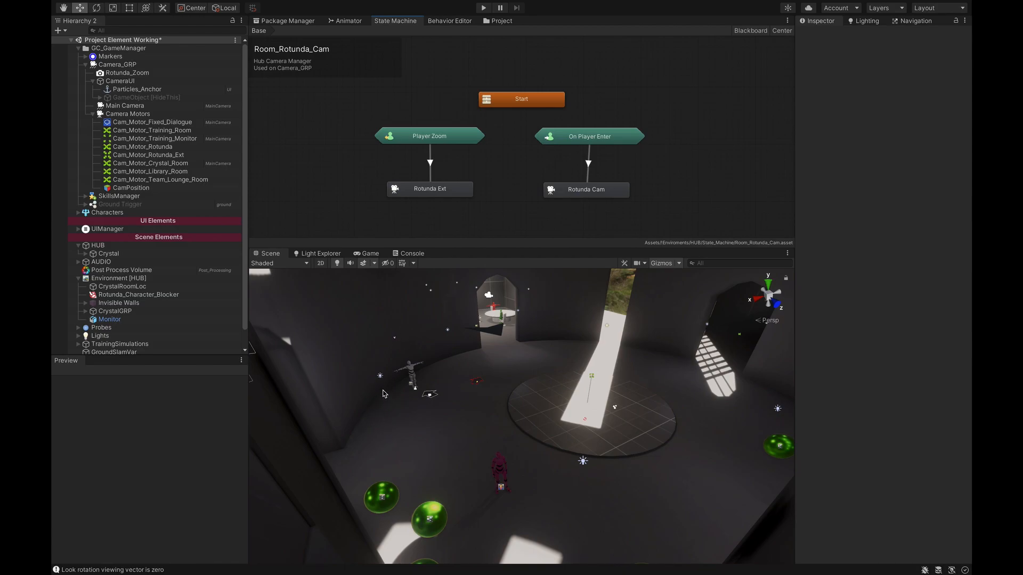
mouse_move(448, 139)
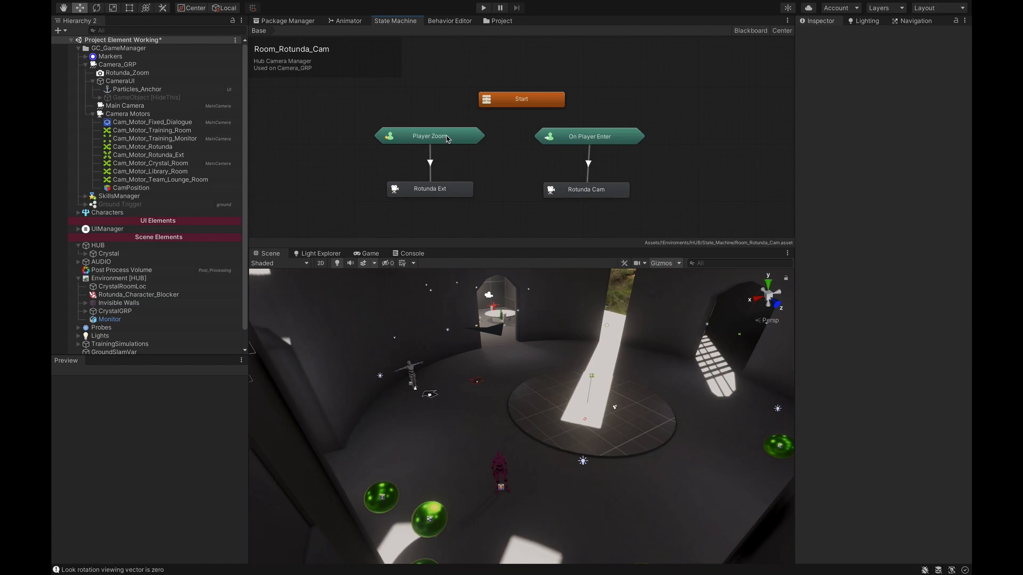
Inspect the Player Zoom trigger and Rotunda Ext state, cancelling an Add Action search for 'chan'
click(429, 136)
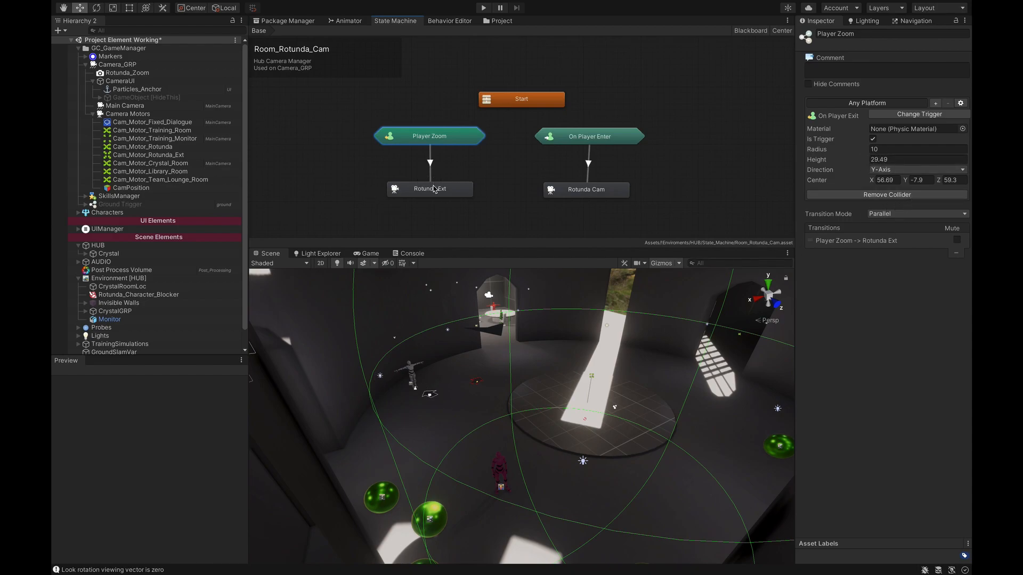
click(429, 188)
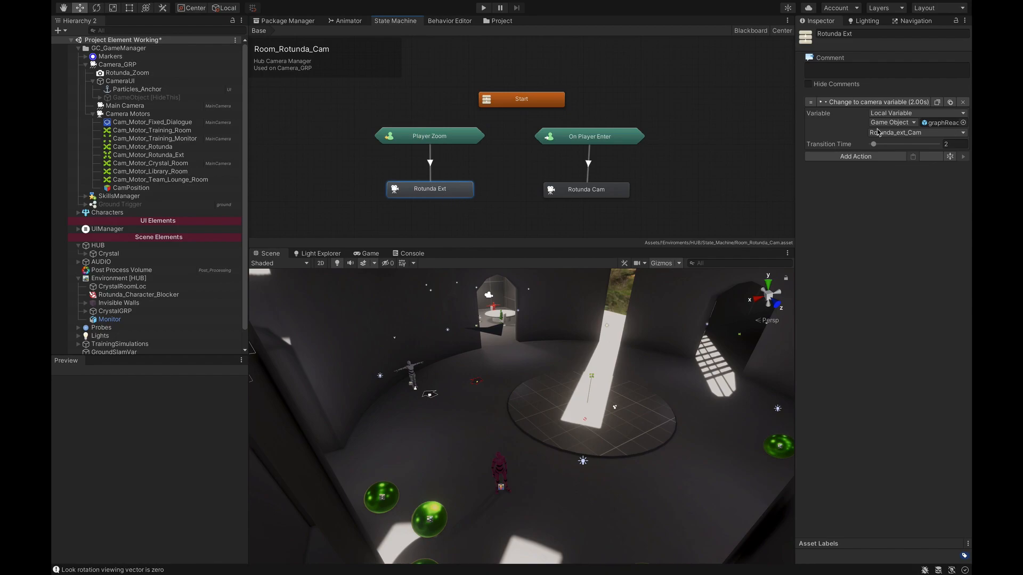
mouse_move(857, 111)
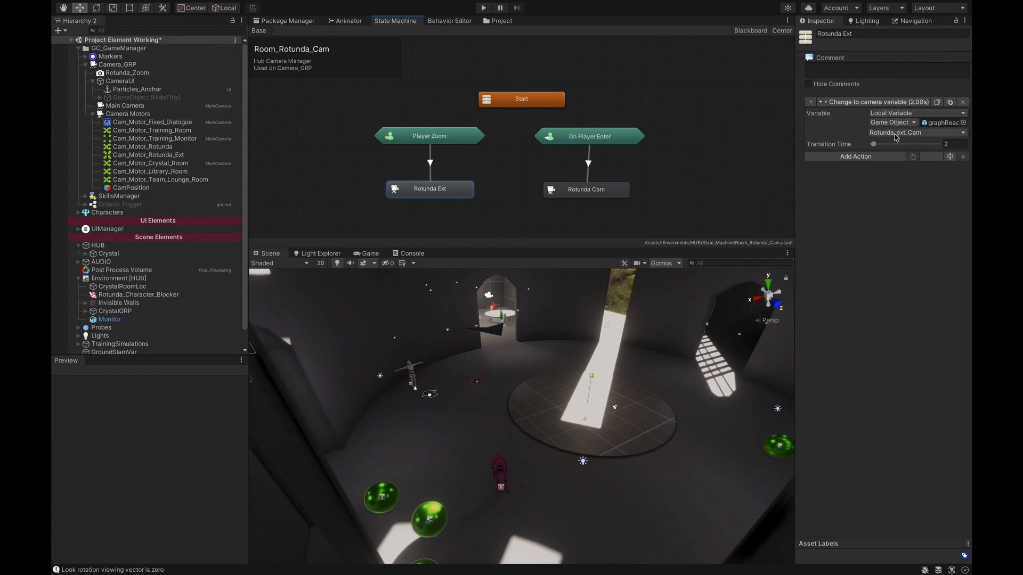
mouse_move(683, 29)
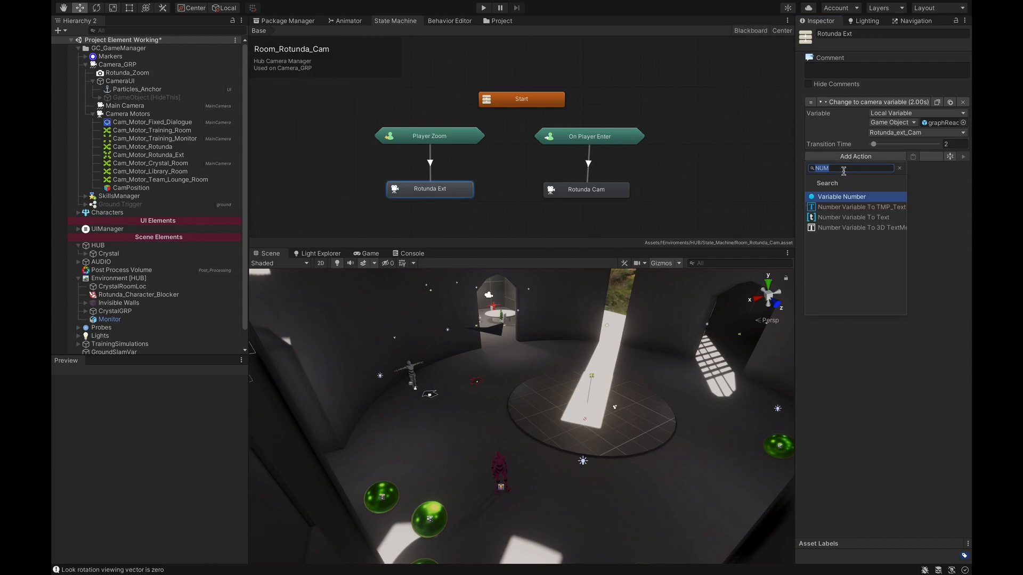
text(change cam)
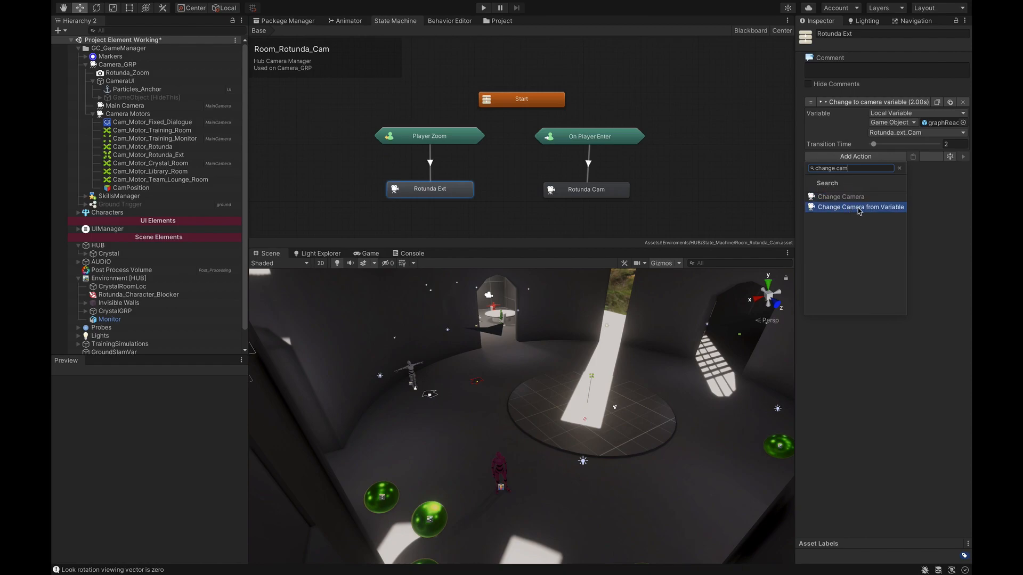
click(861, 207)
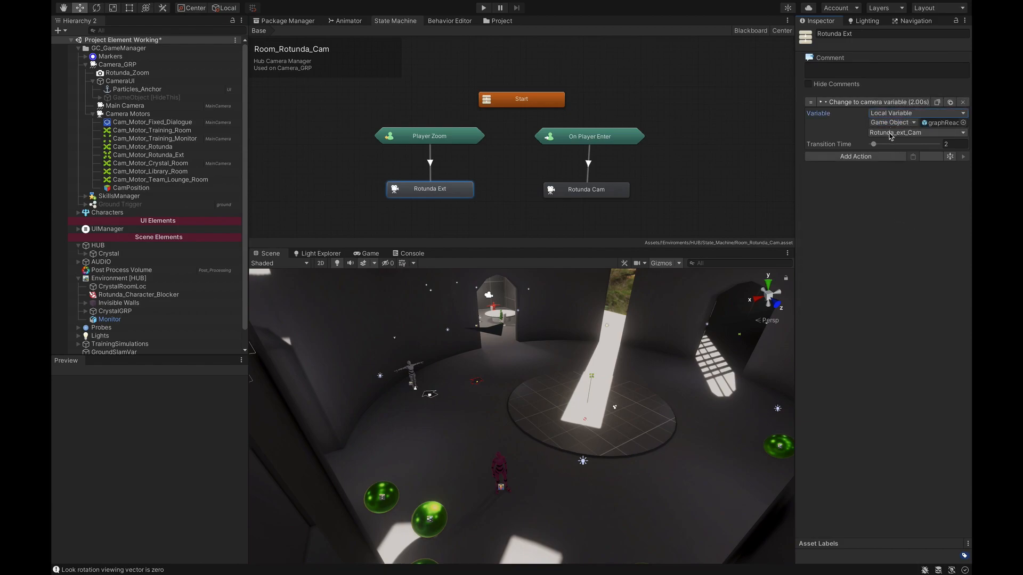
Keep Rotunda_ext_Cam as the camera-change action's variable after checking the options
click(916, 133)
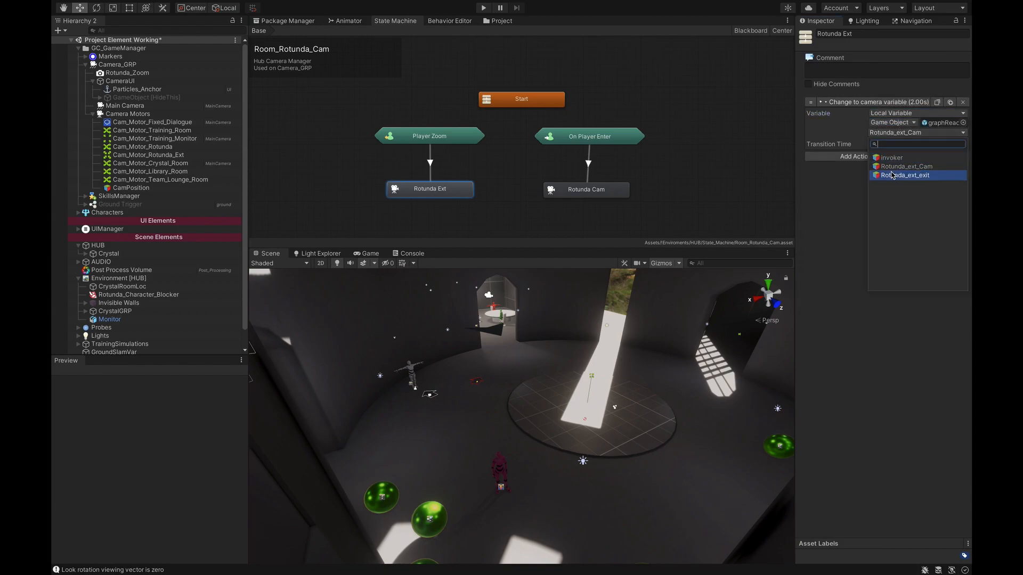
click(905, 166)
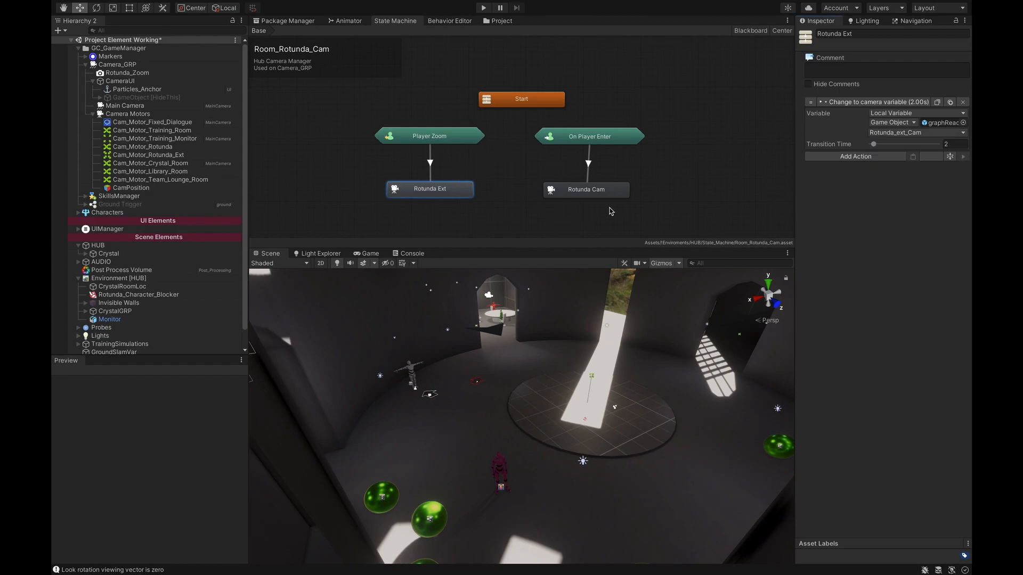
click(590, 136)
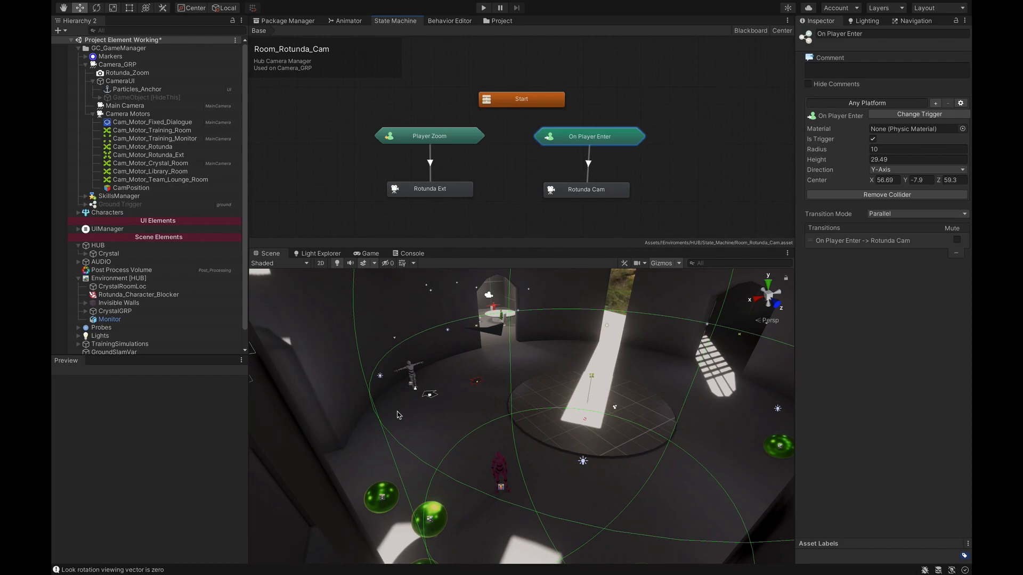
mouse_move(583, 453)
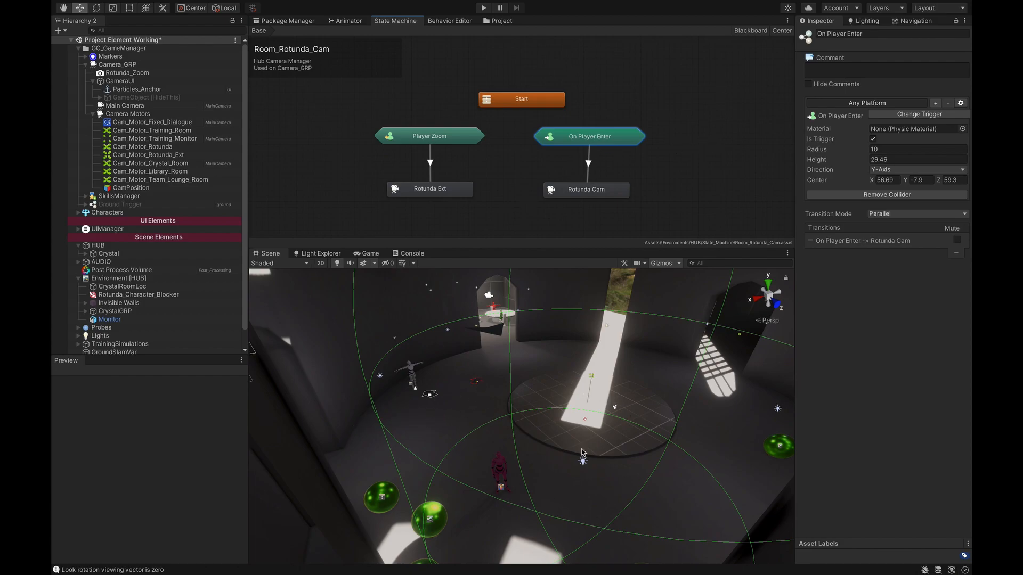
mouse_move(830, 210)
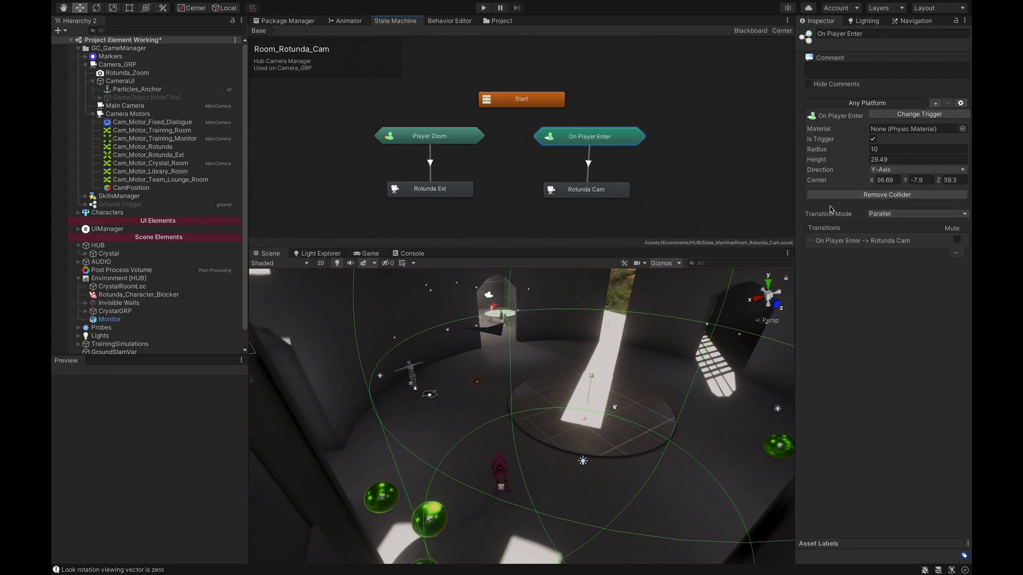
click(585, 190)
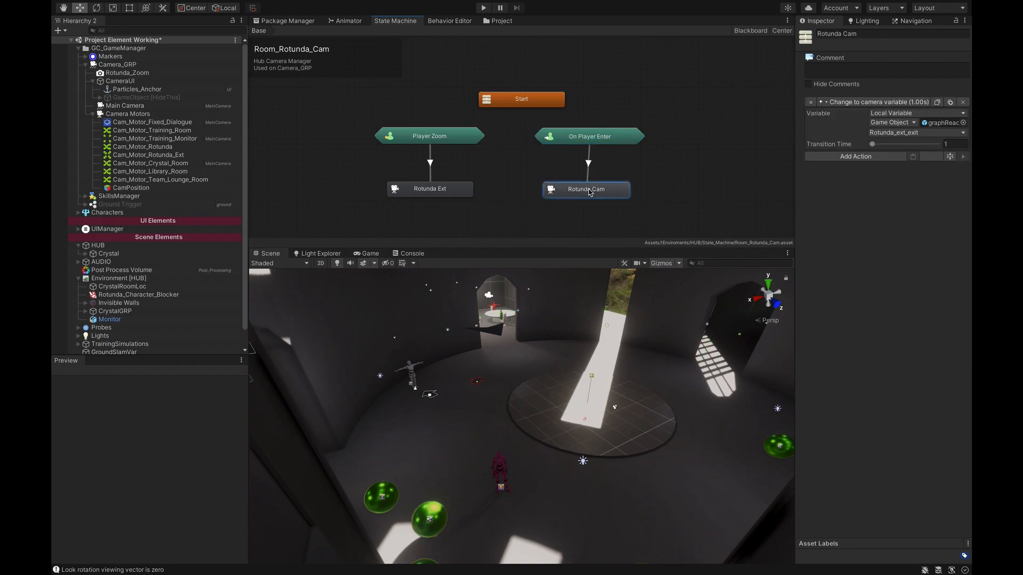
mouse_move(476, 417)
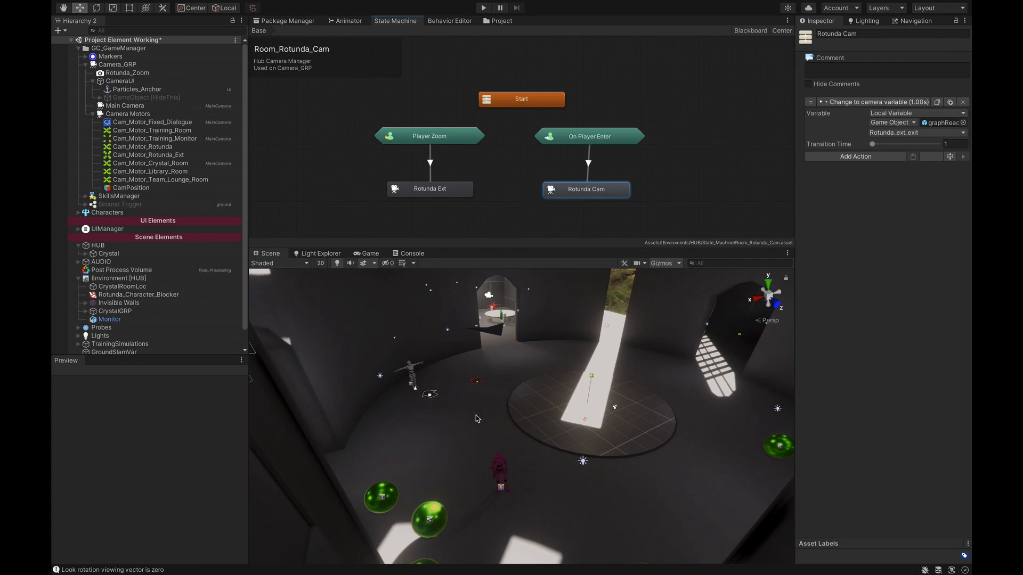
mouse_move(497, 389)
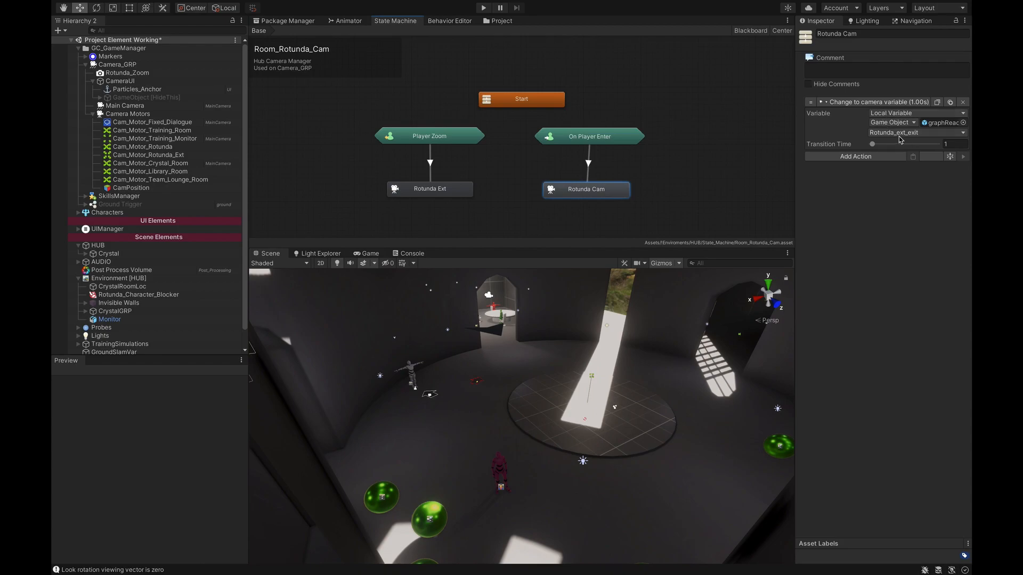
mouse_move(925, 136)
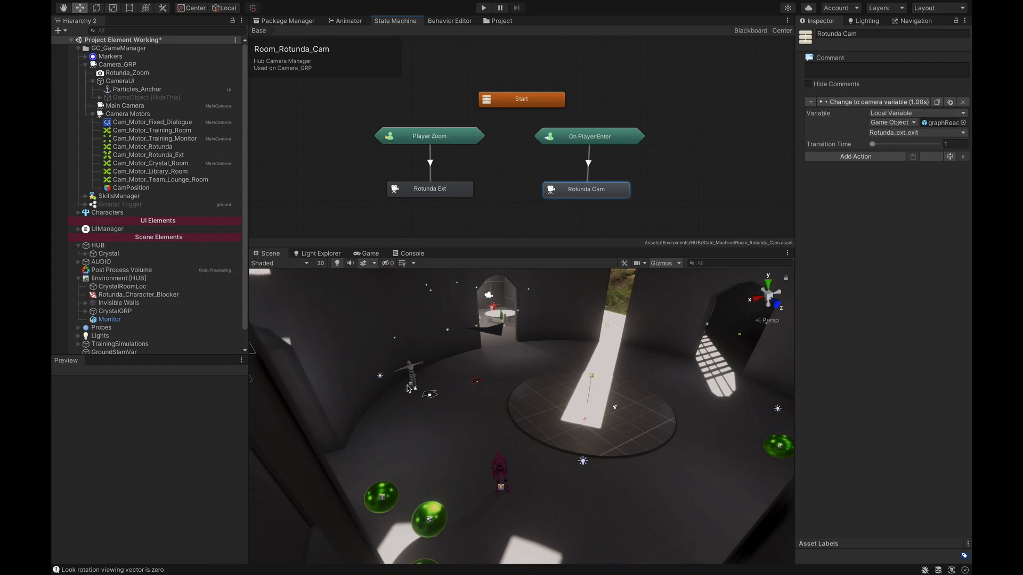
mouse_move(676, 208)
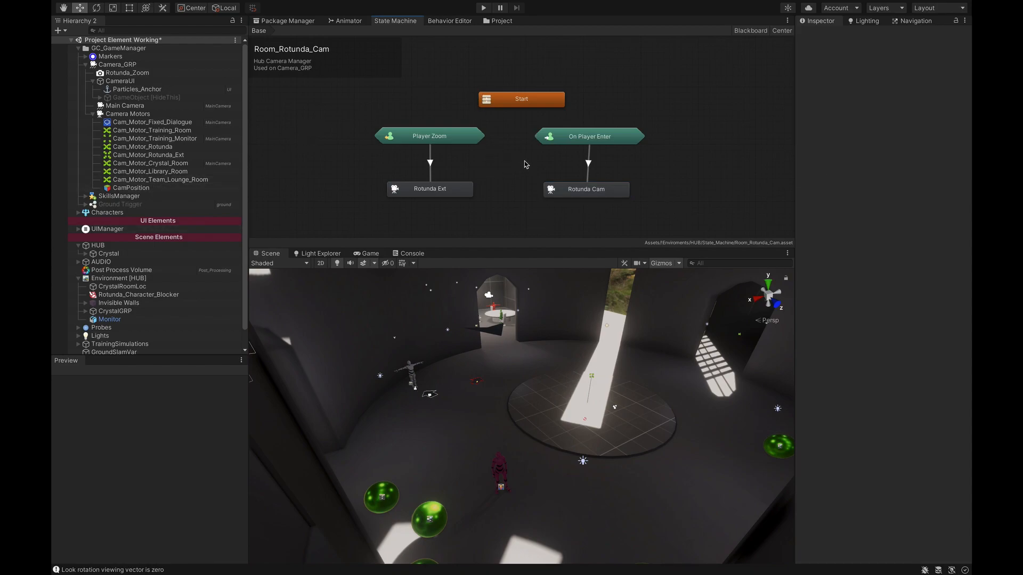
Select Rotunda_Zoom, check its controller parameters, and start Play mode to test the zoom
click(128, 72)
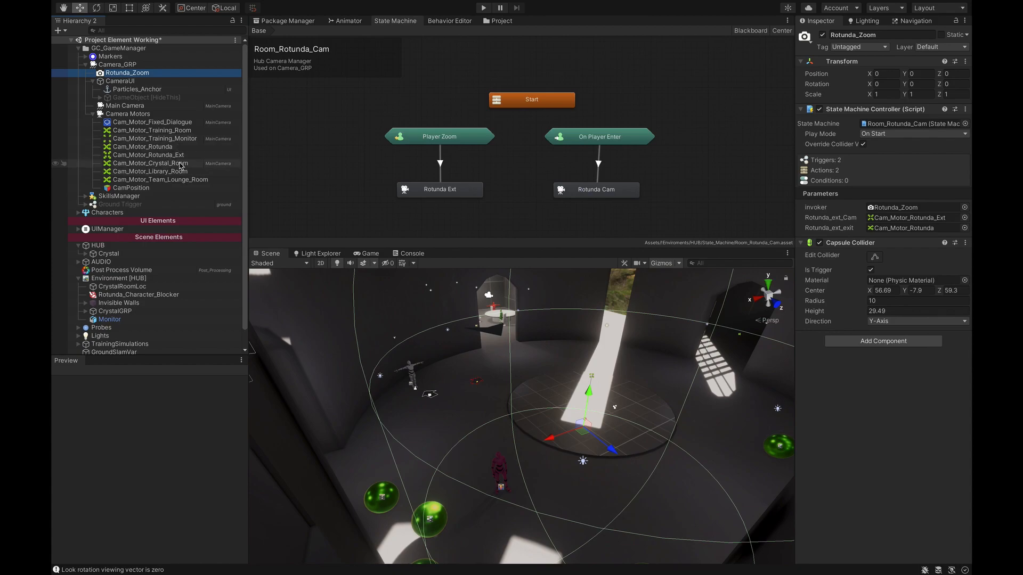
click(913, 217)
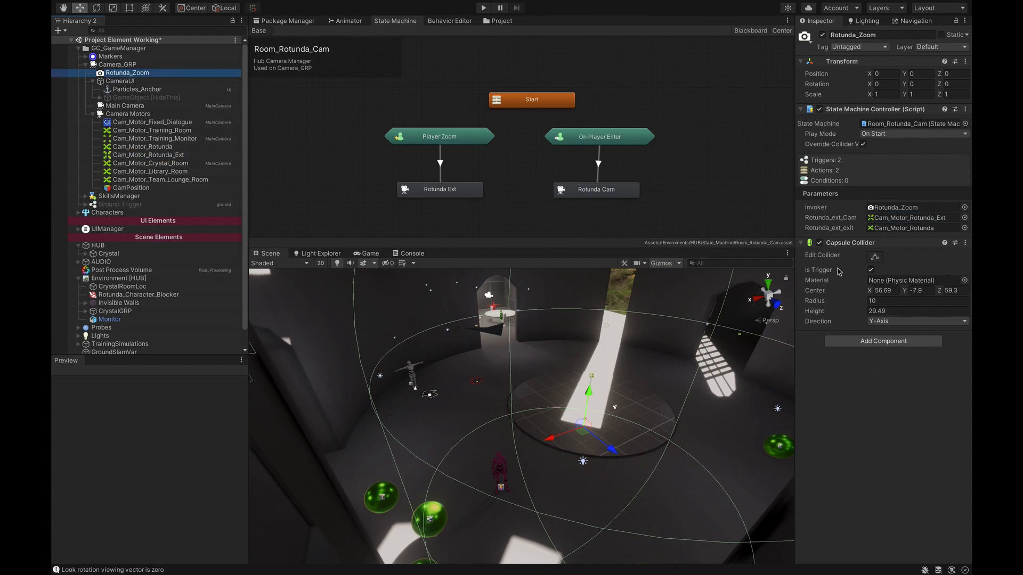
click(482, 8)
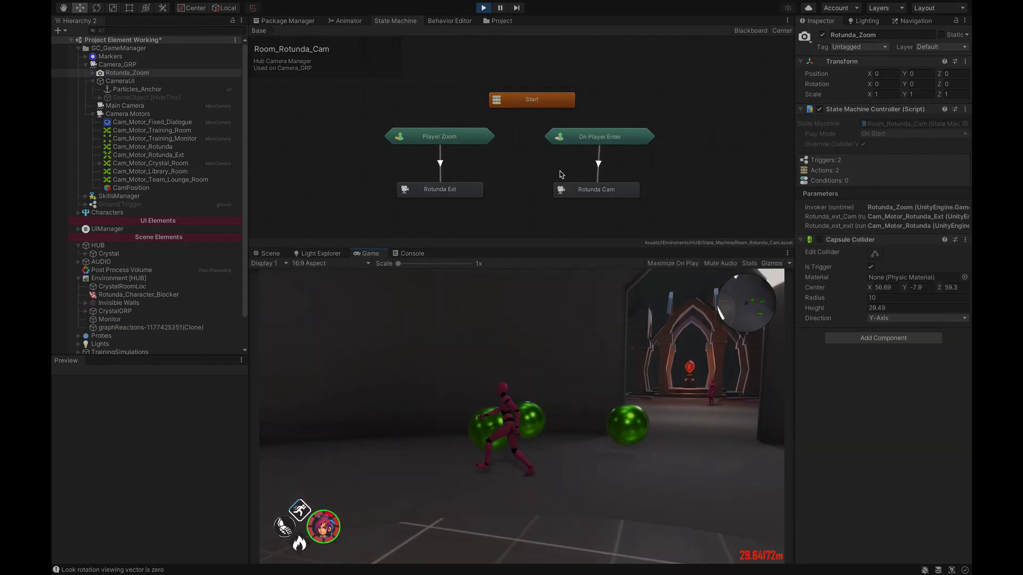